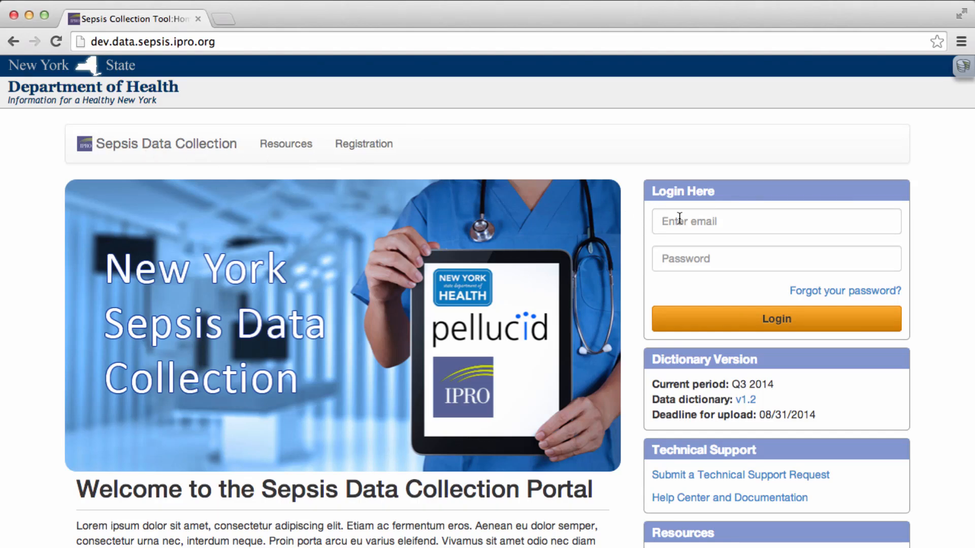
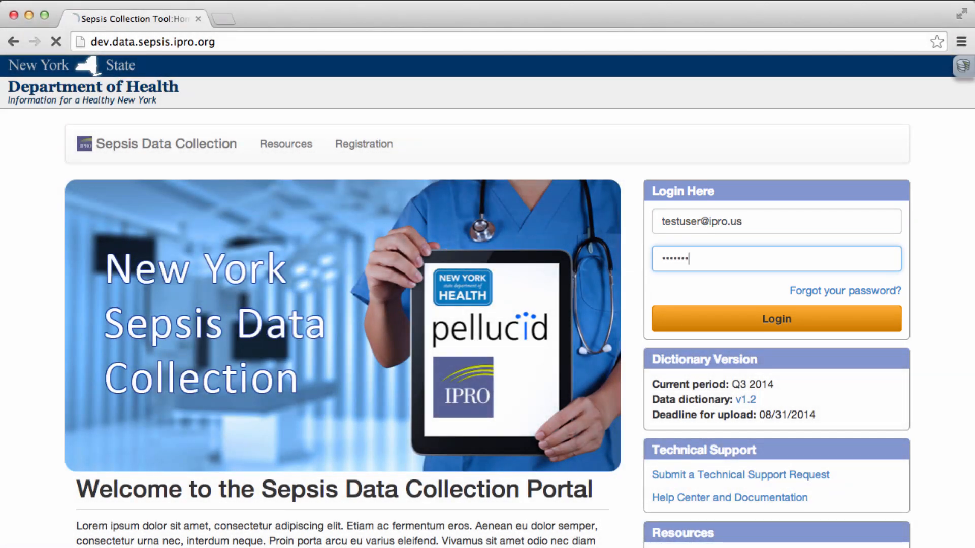
Sign in to the portal with the 'testuse' credentials.
left_click(777, 319)
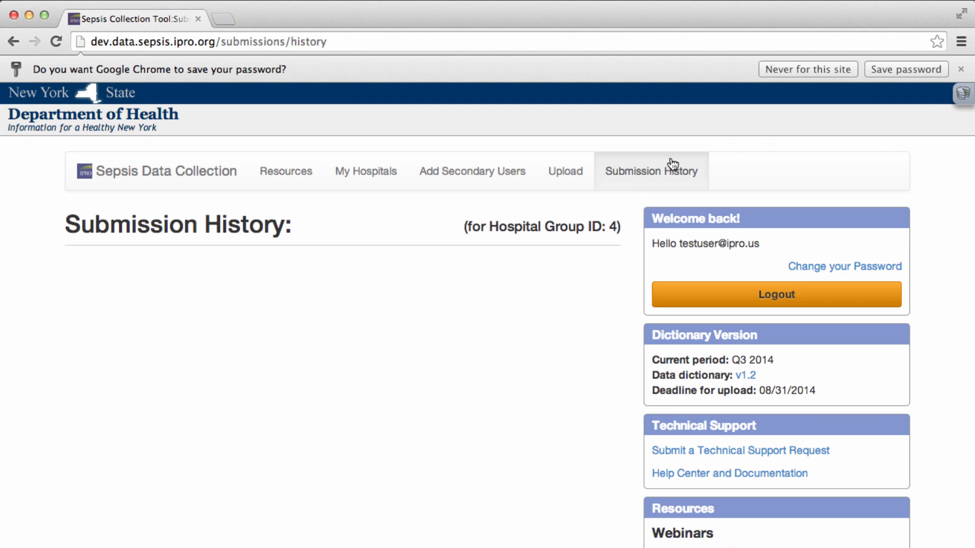
On the CSV Document Upload page, choose sdc_0777_2014-07-18_1.csv from the Desktop.
left_click(565, 171)
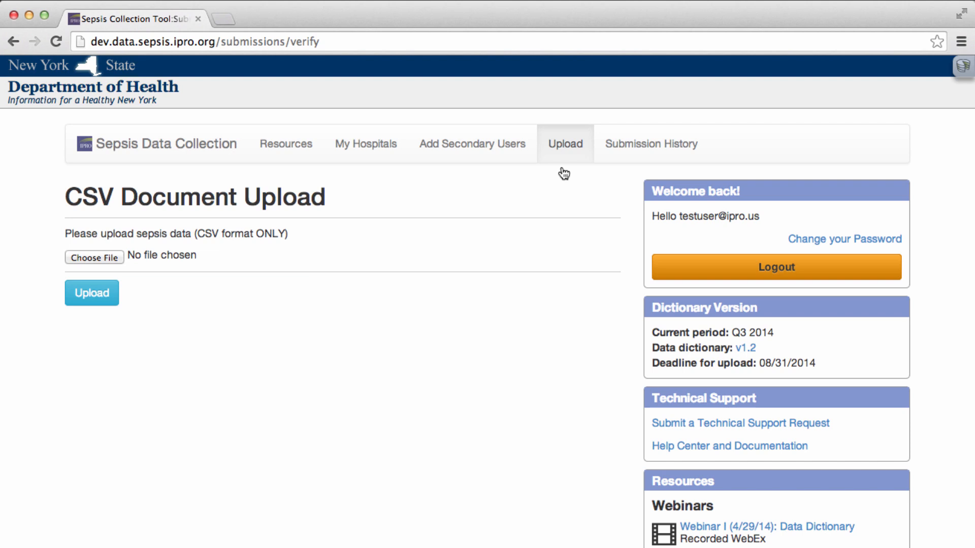
mouse_move(131, 271)
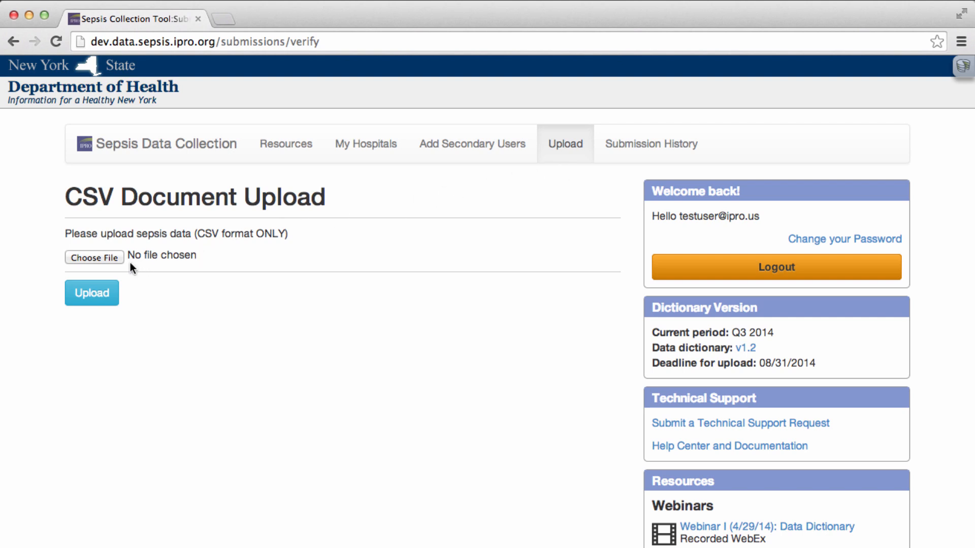
left_click(94, 258)
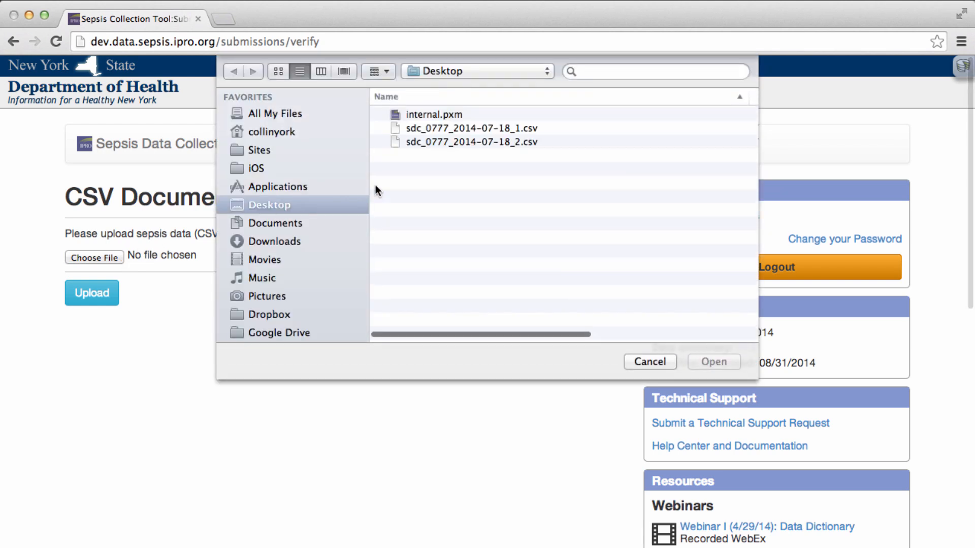
double_click(470, 128)
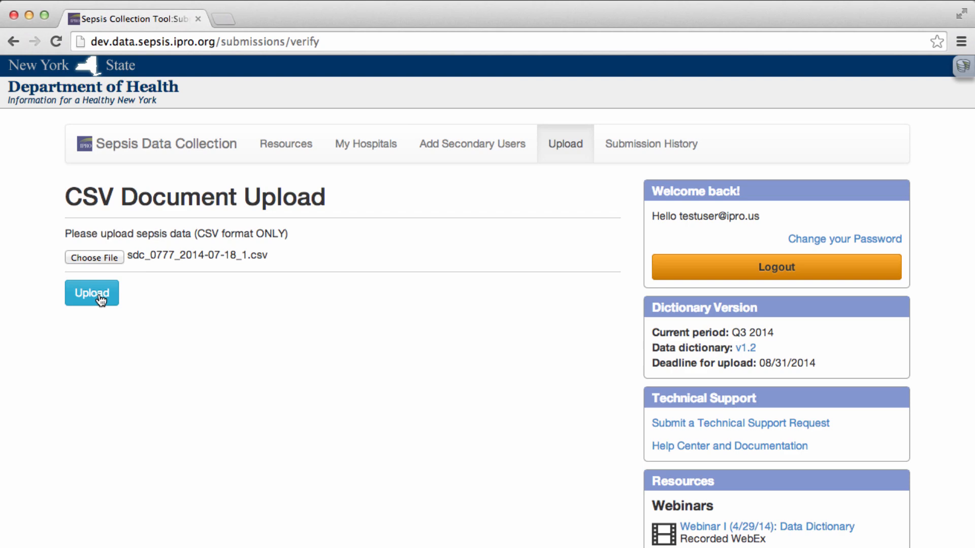
Upload the first CSV (rows 3 and 6 fail), then sdc_0777_2014-07-18_2.csv with 9 valid cases.
left_click(92, 293)
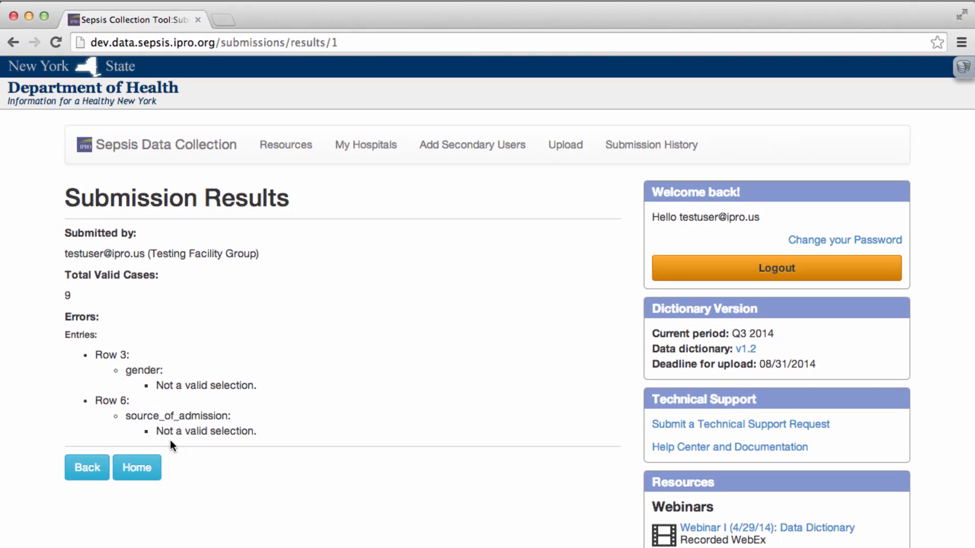
mouse_move(636, 186)
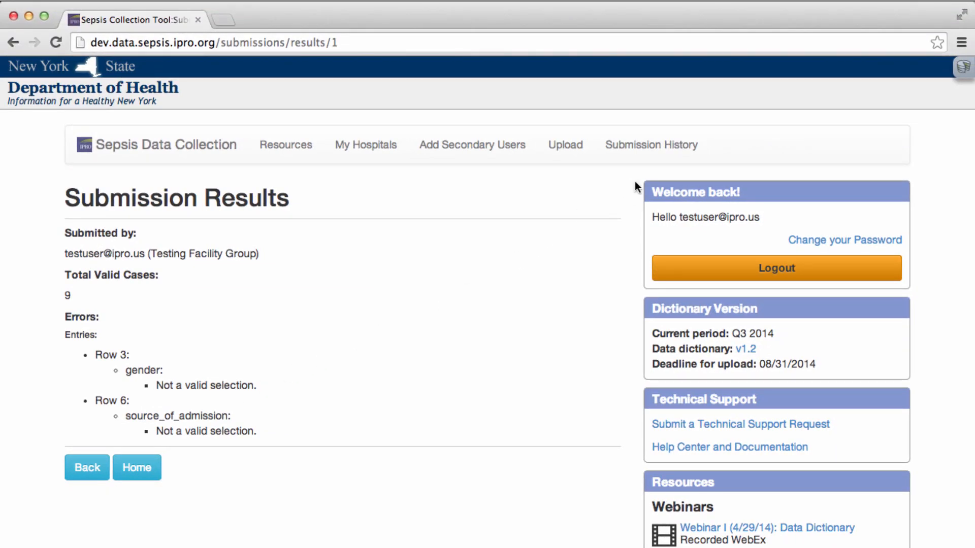
left_click(651, 145)
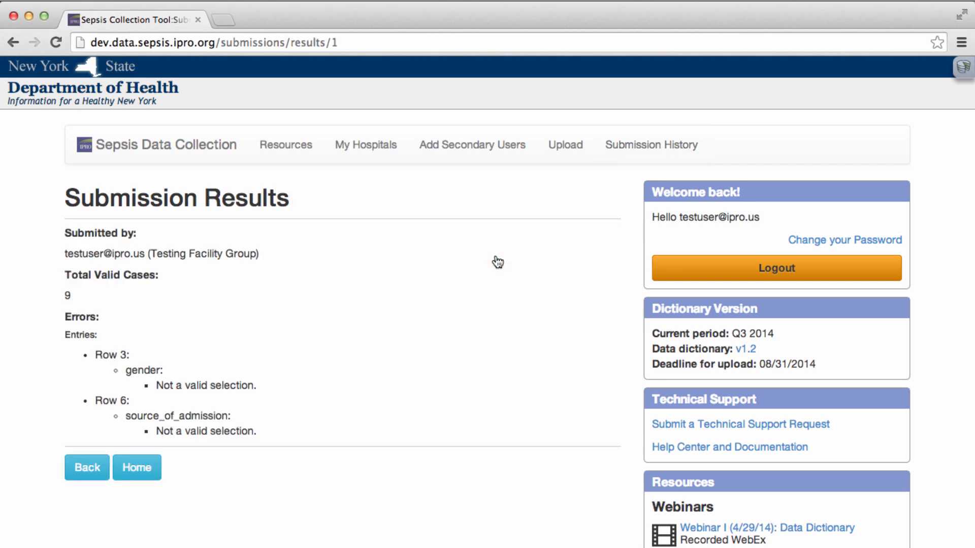
mouse_move(565, 154)
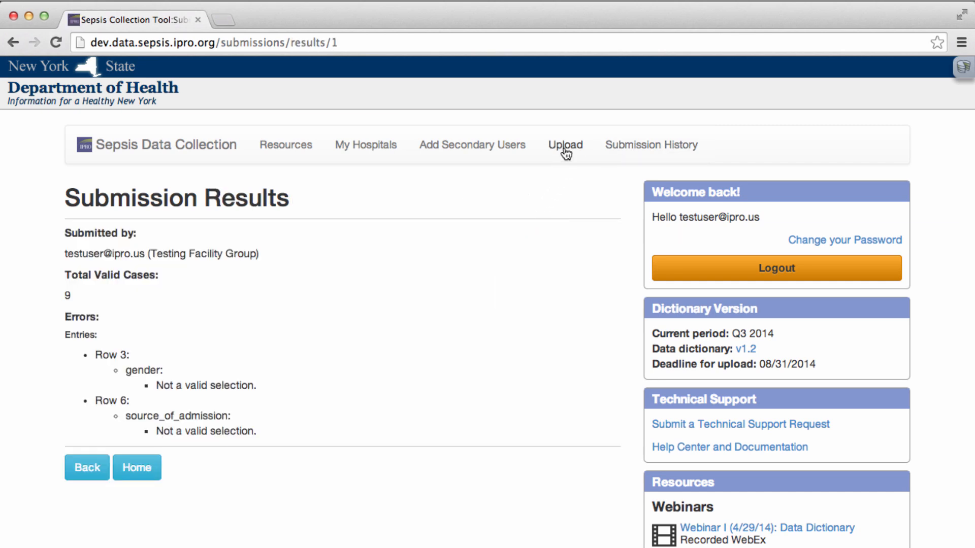
left_click(565, 145)
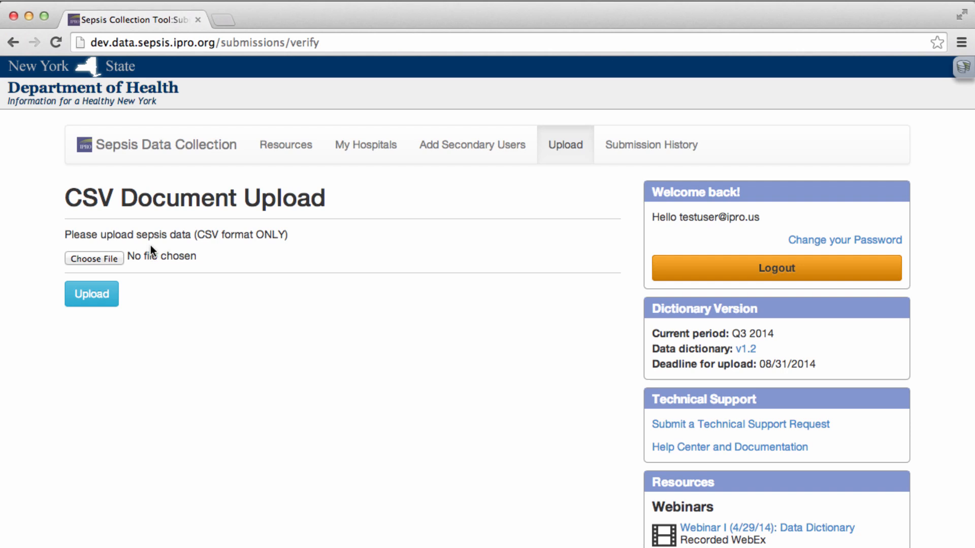
left_click(94, 258)
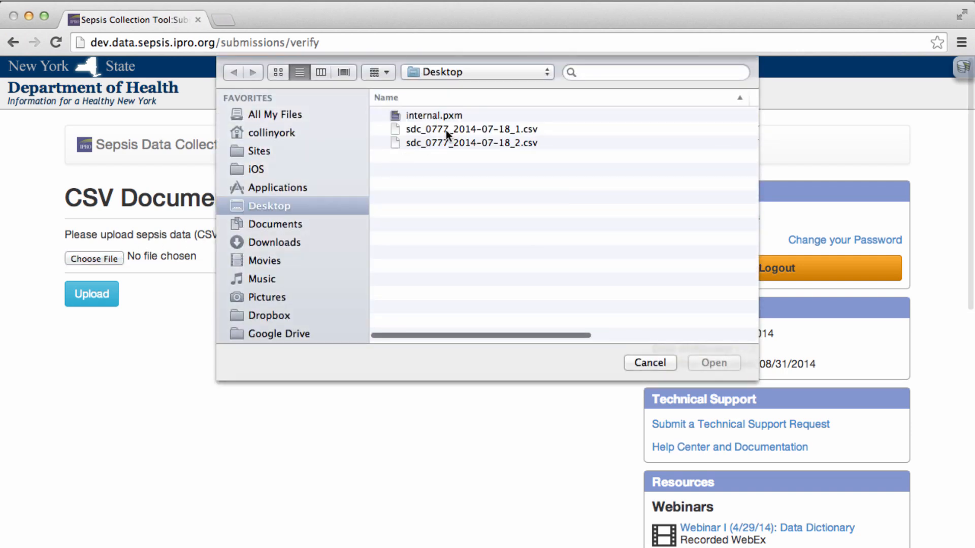
double_click(471, 143)
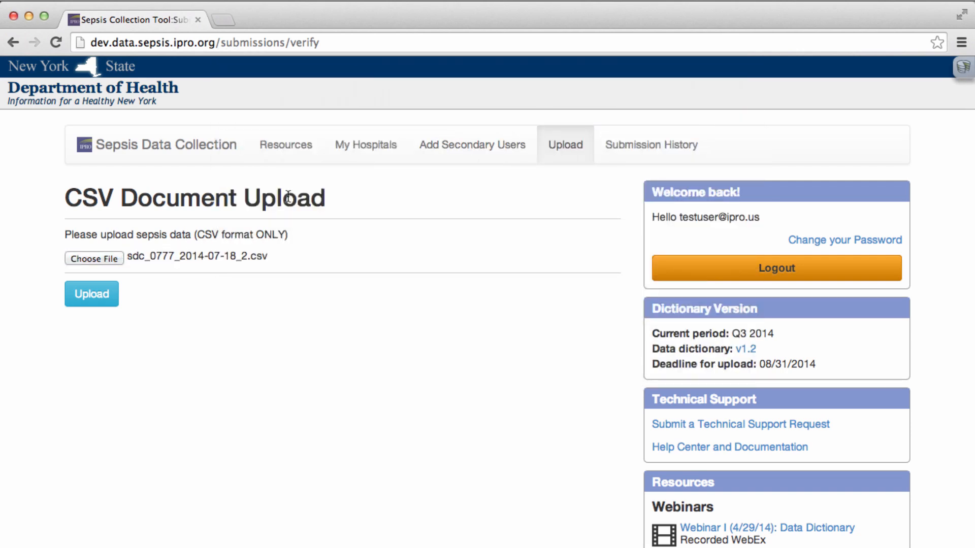
left_click(92, 294)
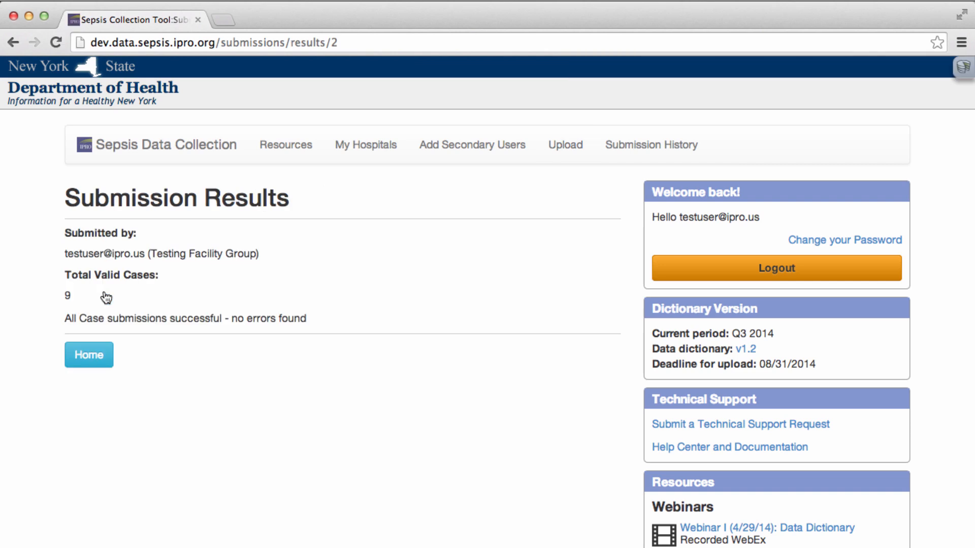
mouse_move(280, 318)
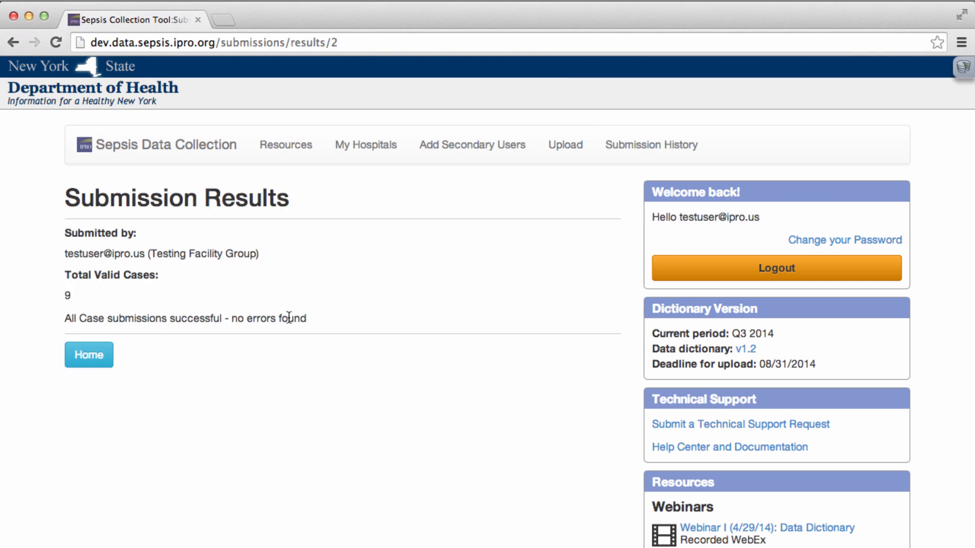
mouse_move(314, 323)
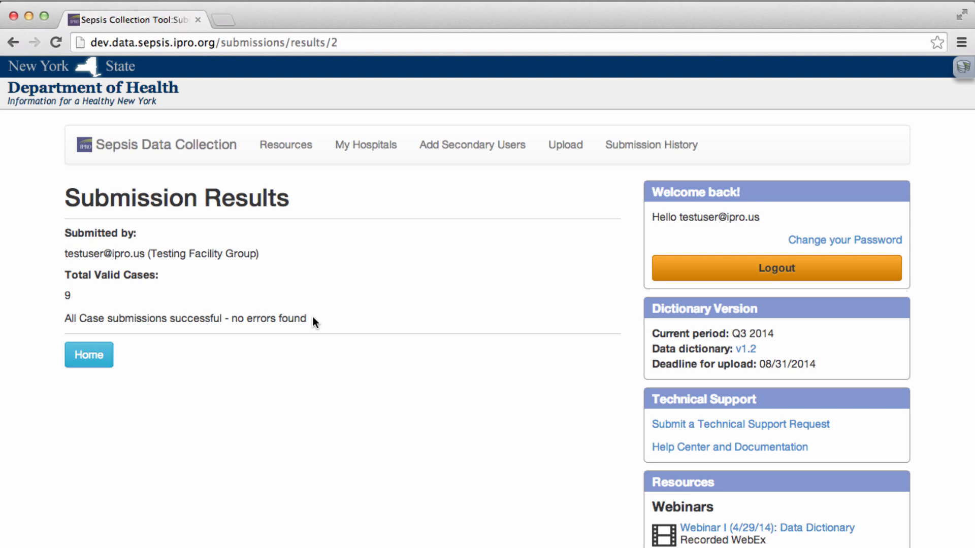
left_click(651, 145)
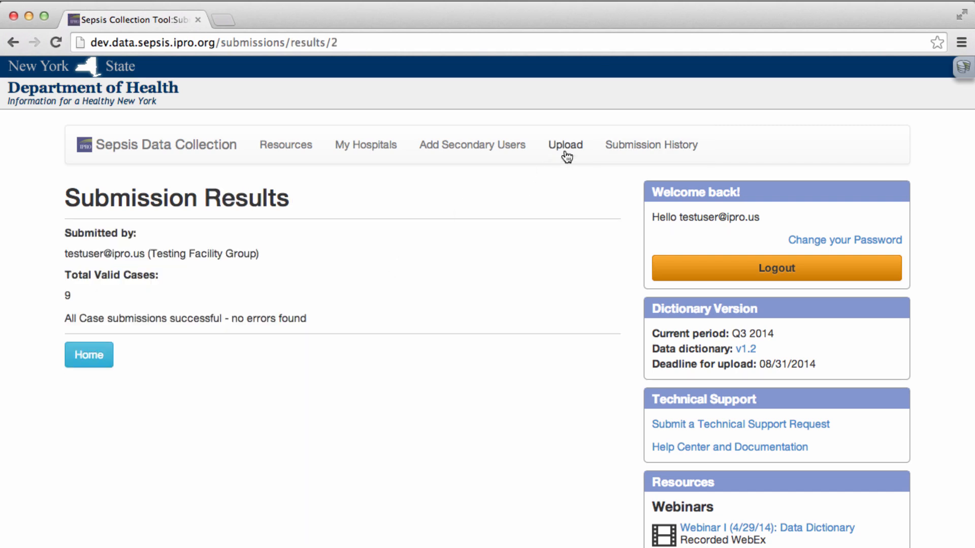
Re-upload sdc_0777_2014-07-18_2.csv, which reports rows 1–9 as already in the database.
left_click(565, 145)
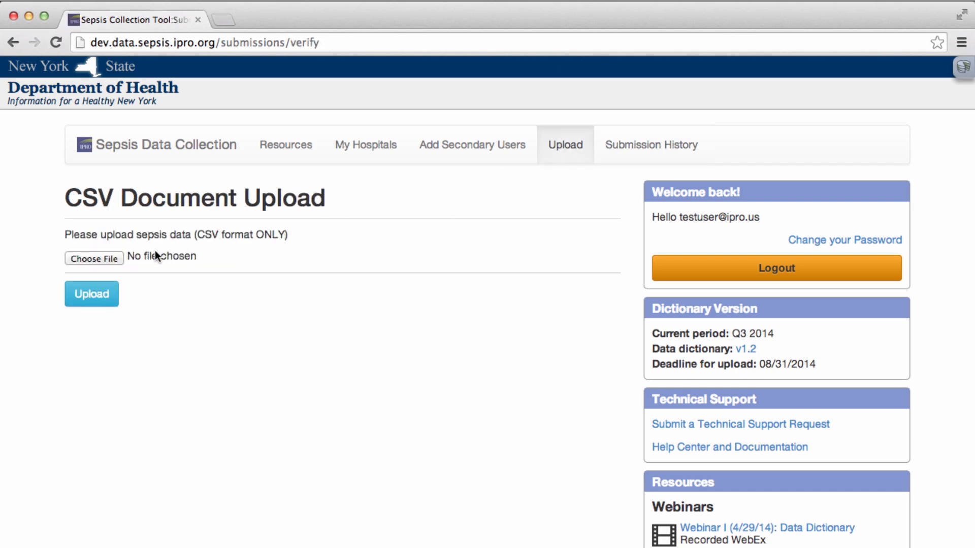
left_click(94, 259)
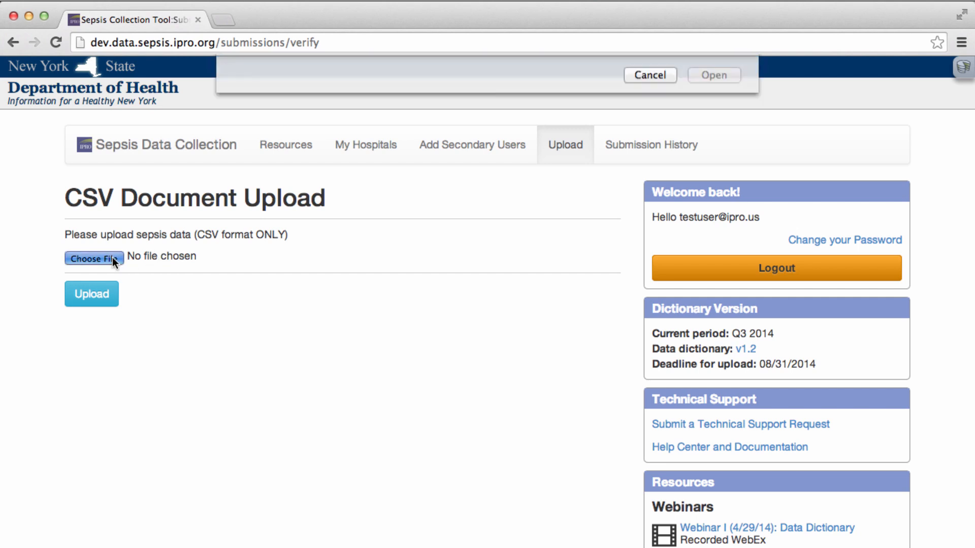
left_click(713, 75)
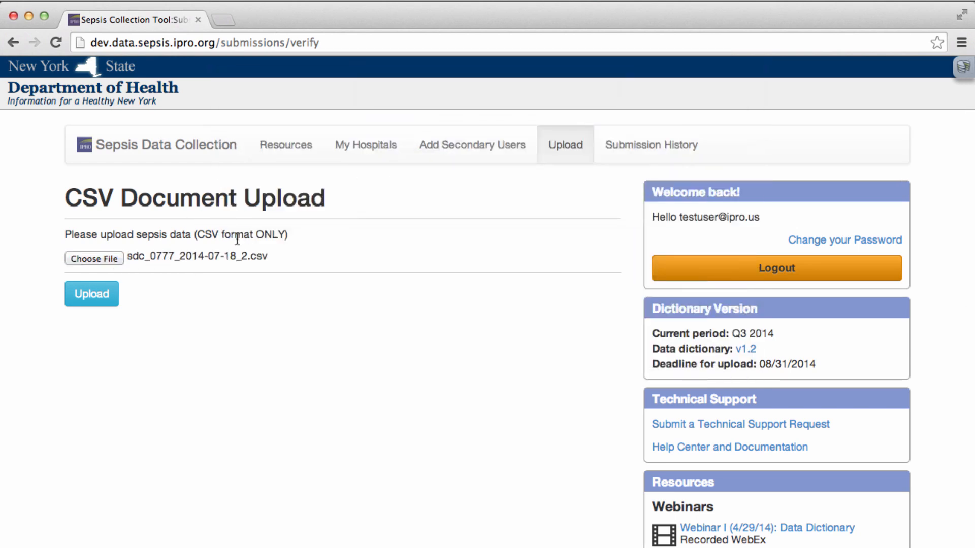
left_click(92, 294)
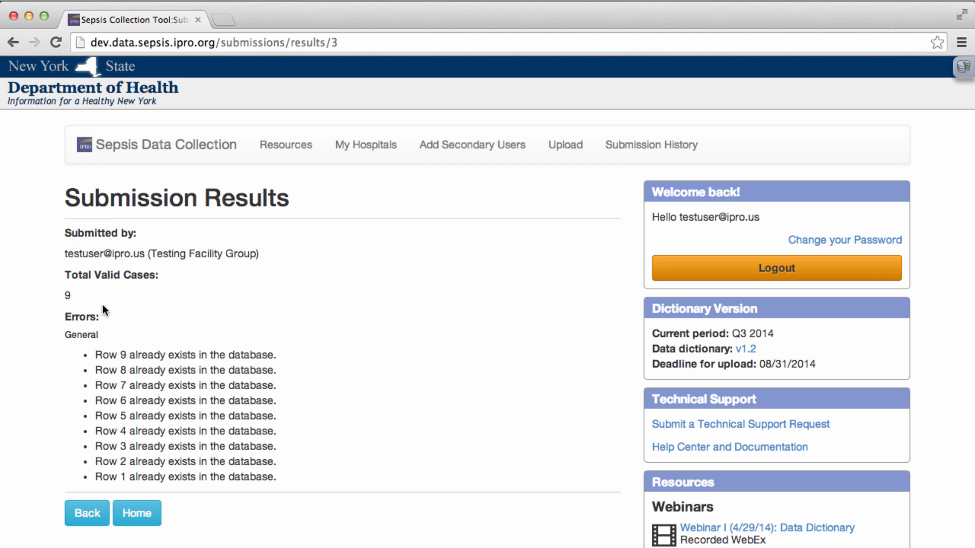
mouse_move(227, 471)
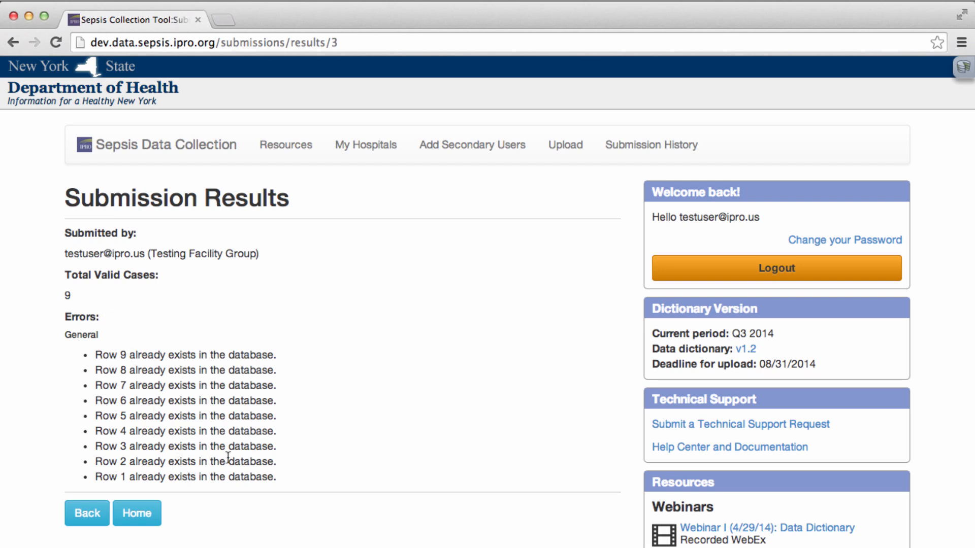
View Submission History showing the 9-error failure, a success, and an earlier failure.
left_click(651, 145)
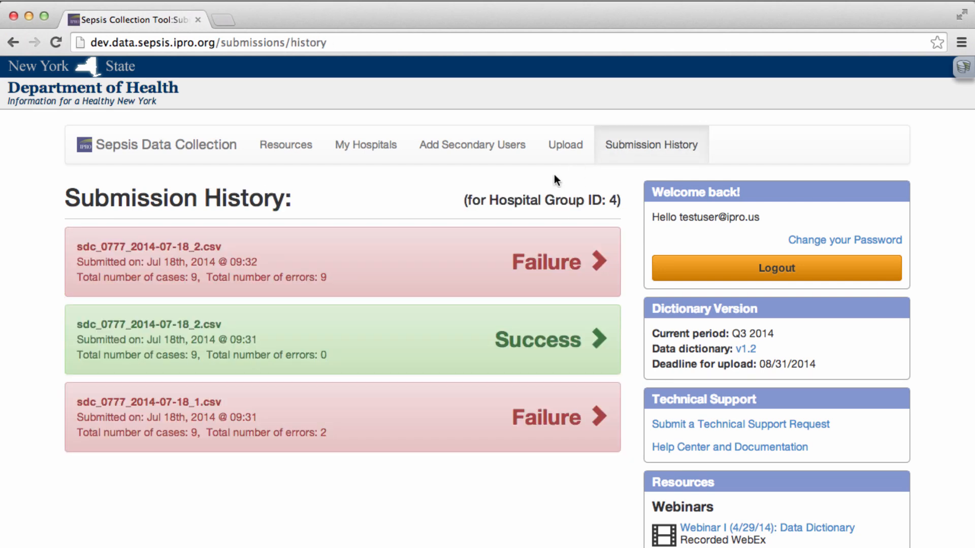
mouse_move(492, 418)
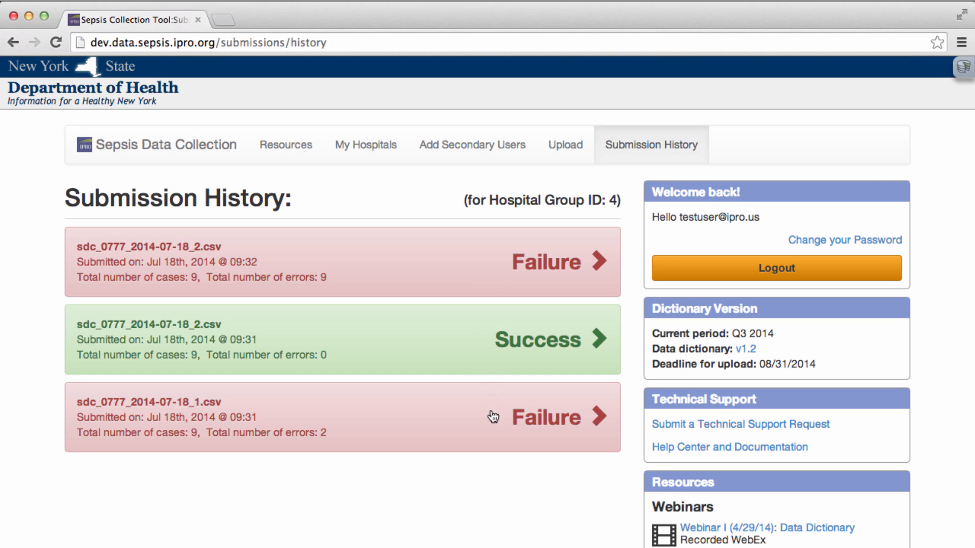
mouse_move(338, 297)
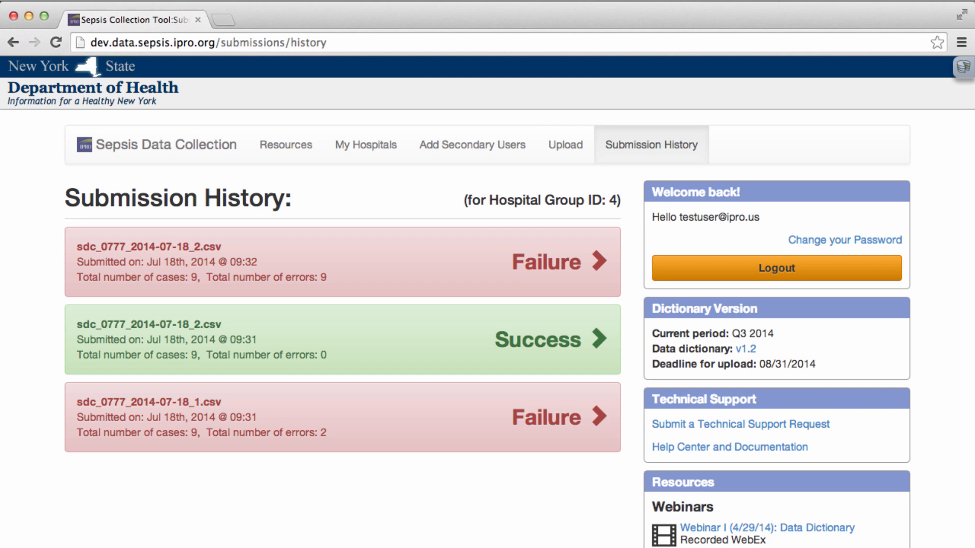
mouse_move(429, 533)
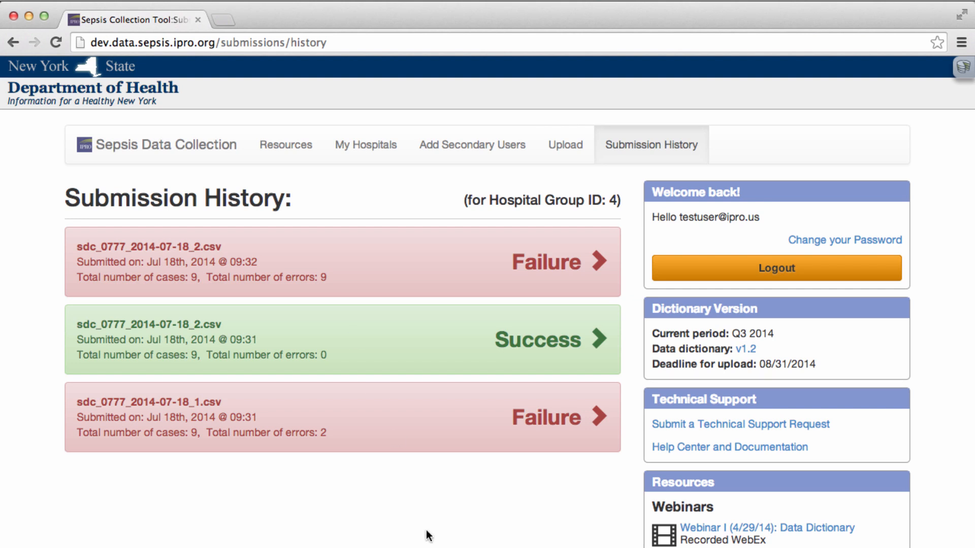